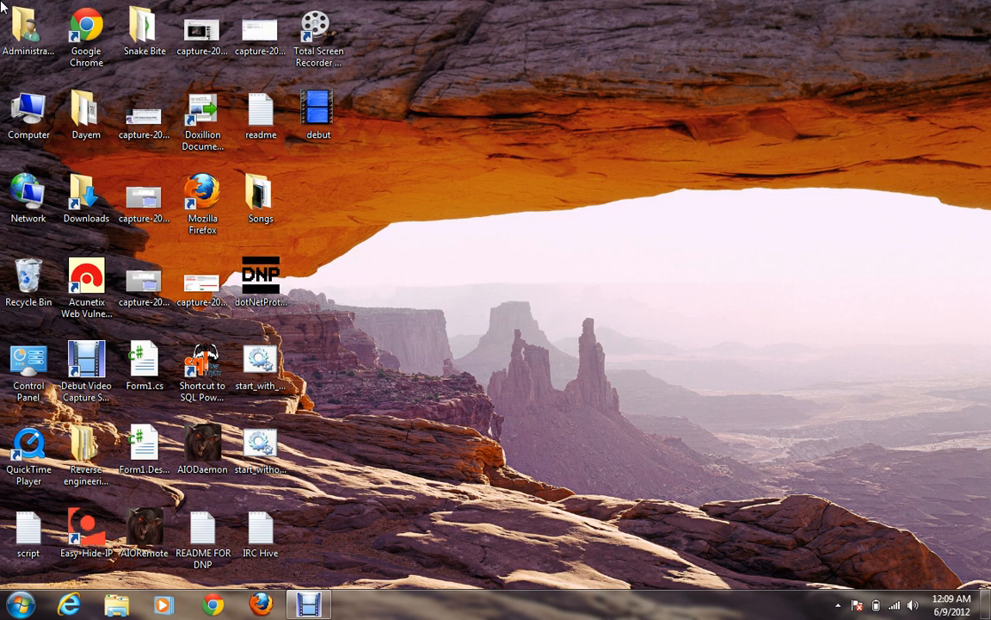
- Launch .NET Reflector from the Reverse engineering tools desktop folder
left_click(86, 448)
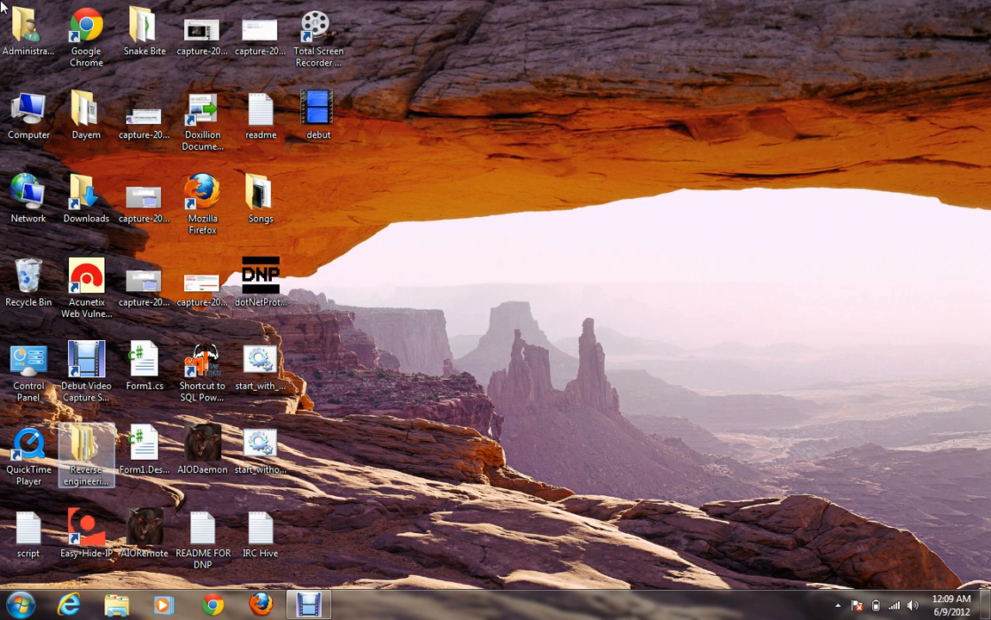
double_click(86, 454)
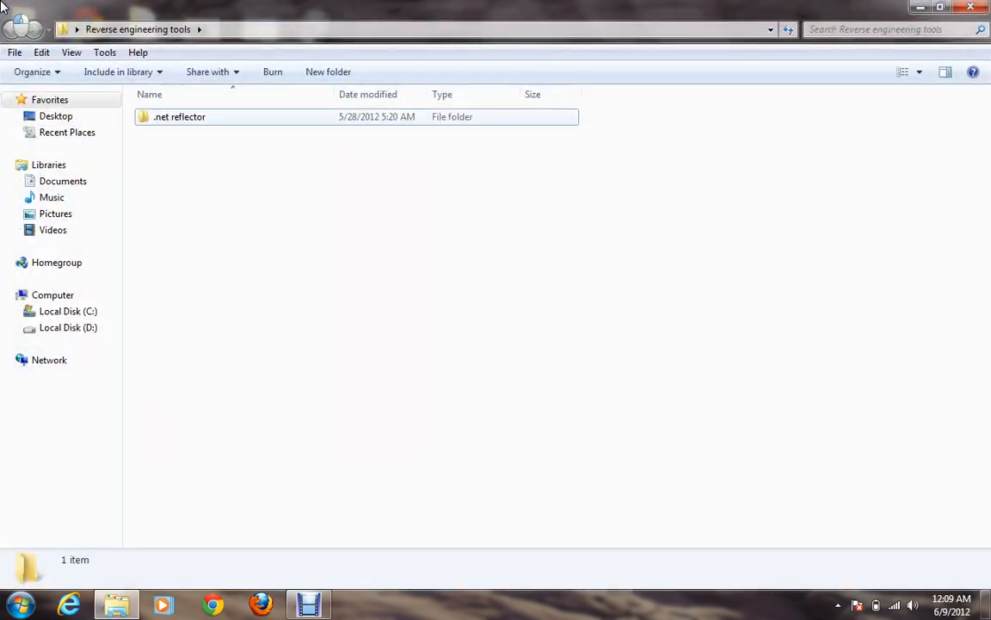
double_click(179, 117)
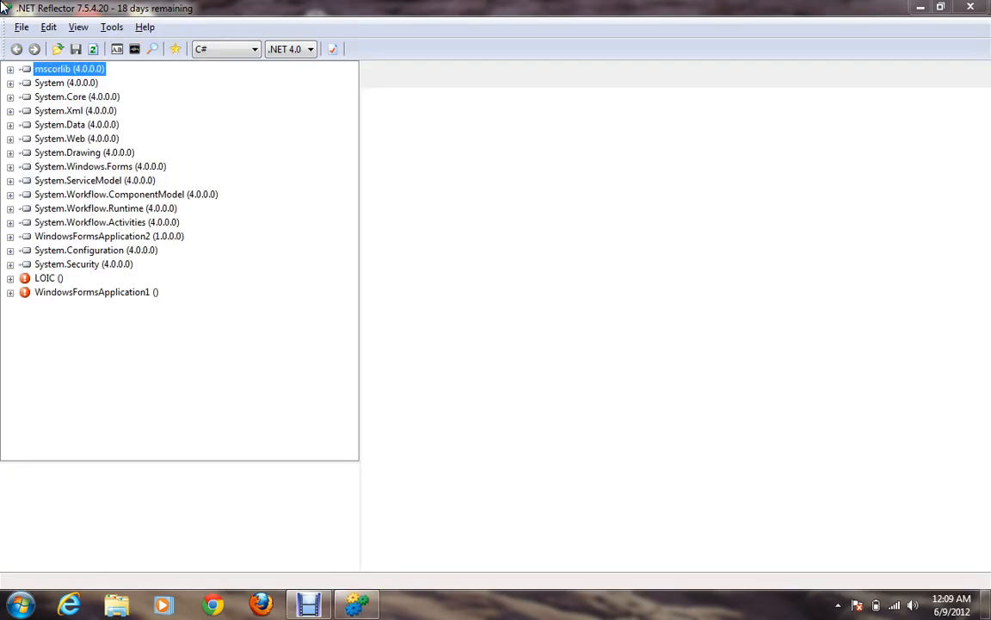
- Browse the Open Assembly dialog to WindowsFormsApplication2\bin\Debug, then cancel without loading a file
left_click(21, 28)
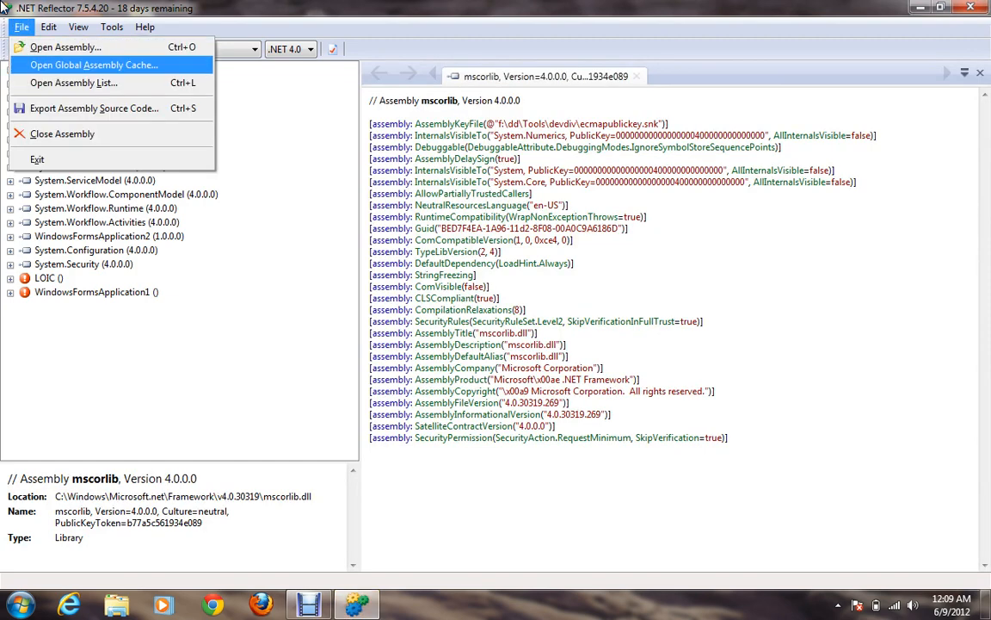
left_click(65, 47)
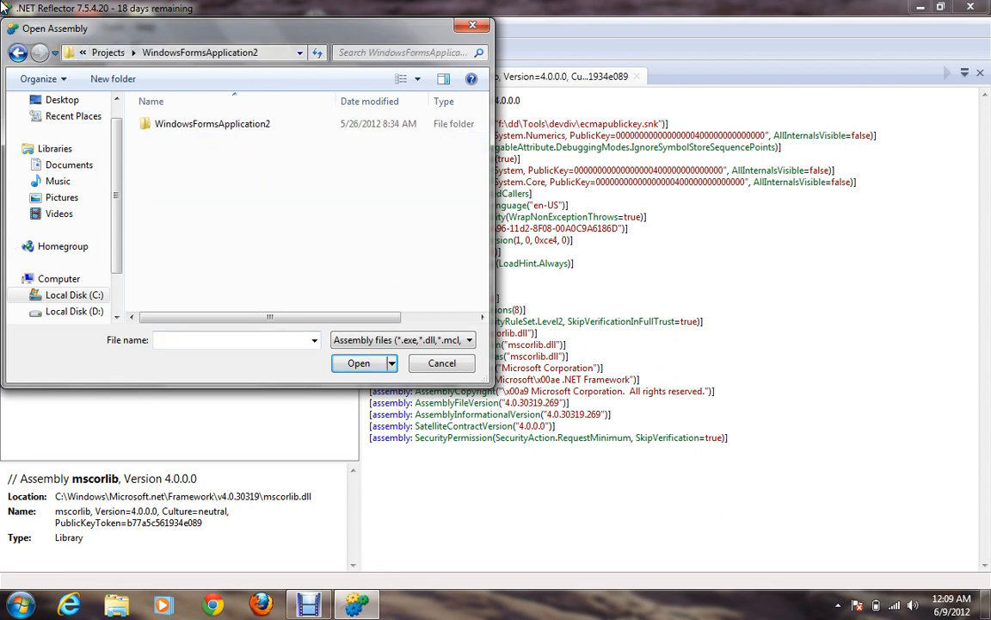
double_click(214, 124)
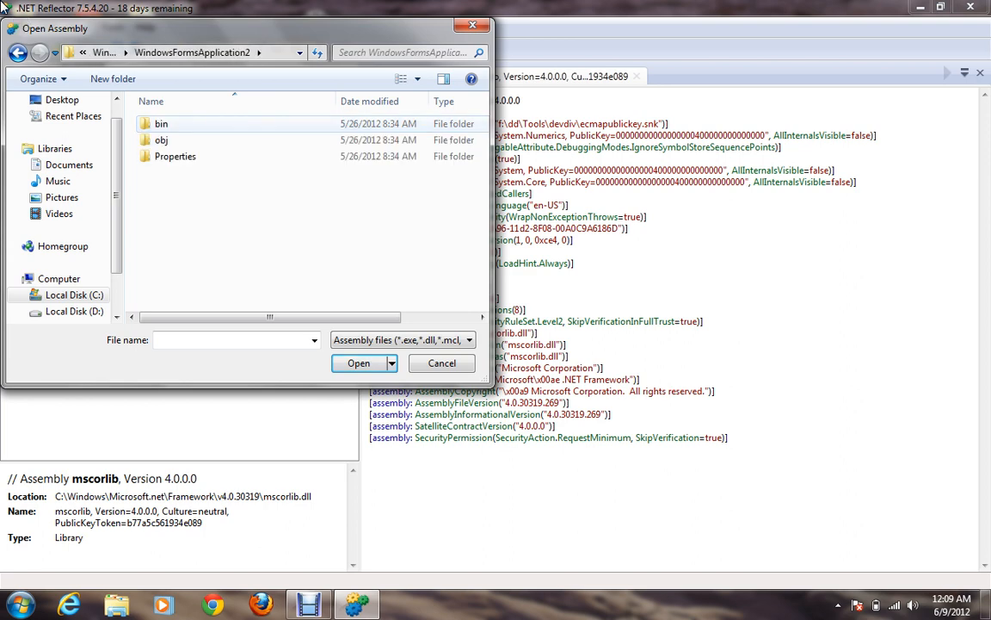
double_click(162, 124)
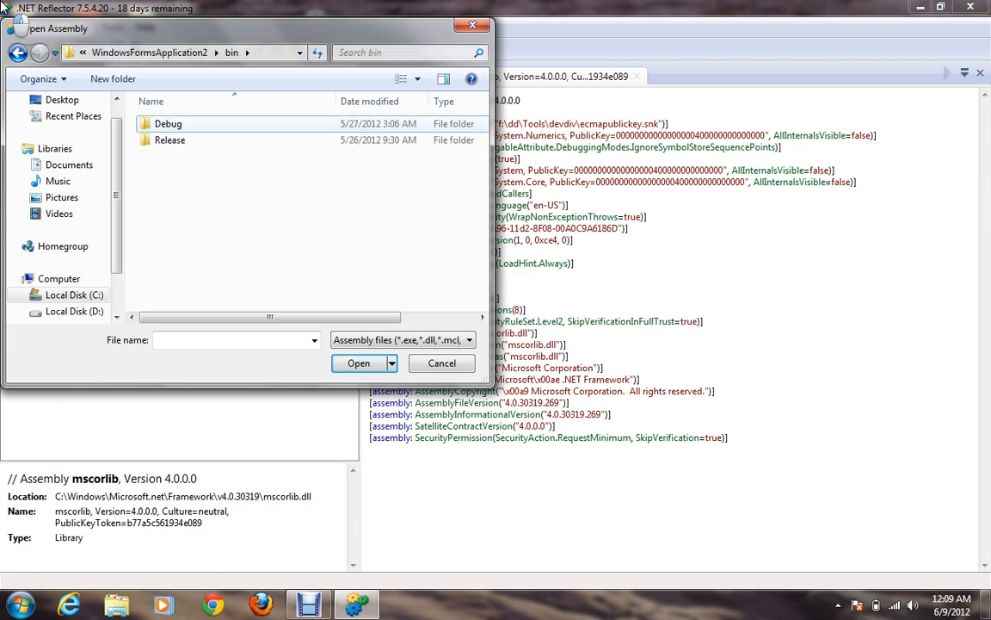
double_click(169, 124)
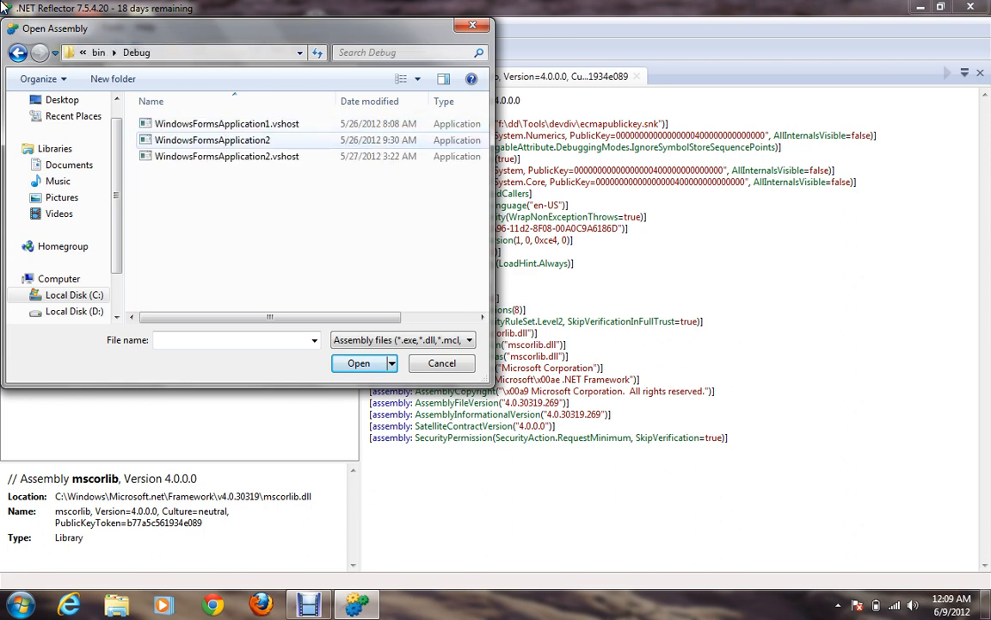
left_click(441, 361)
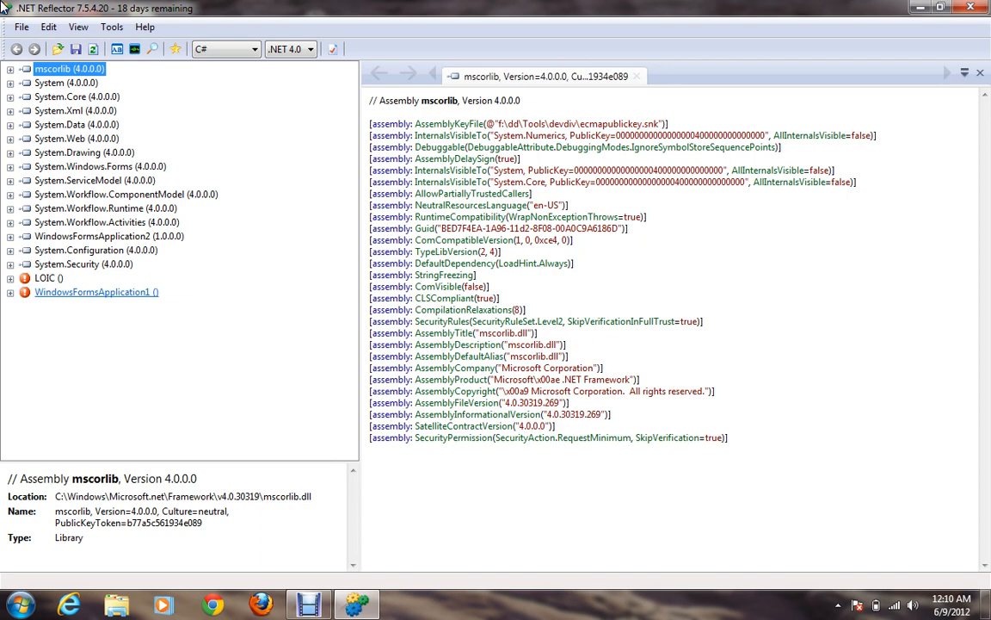
- Close the WindowsFormsApplication1 assembly and bring up the Open Assembly dialog again
right_click(96, 292)
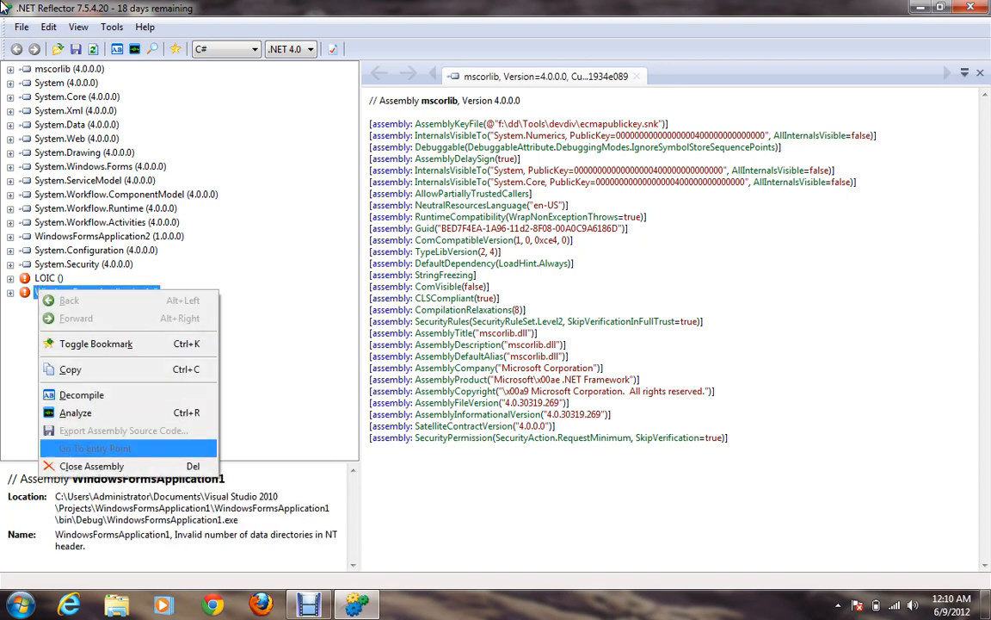
left_click(95, 448)
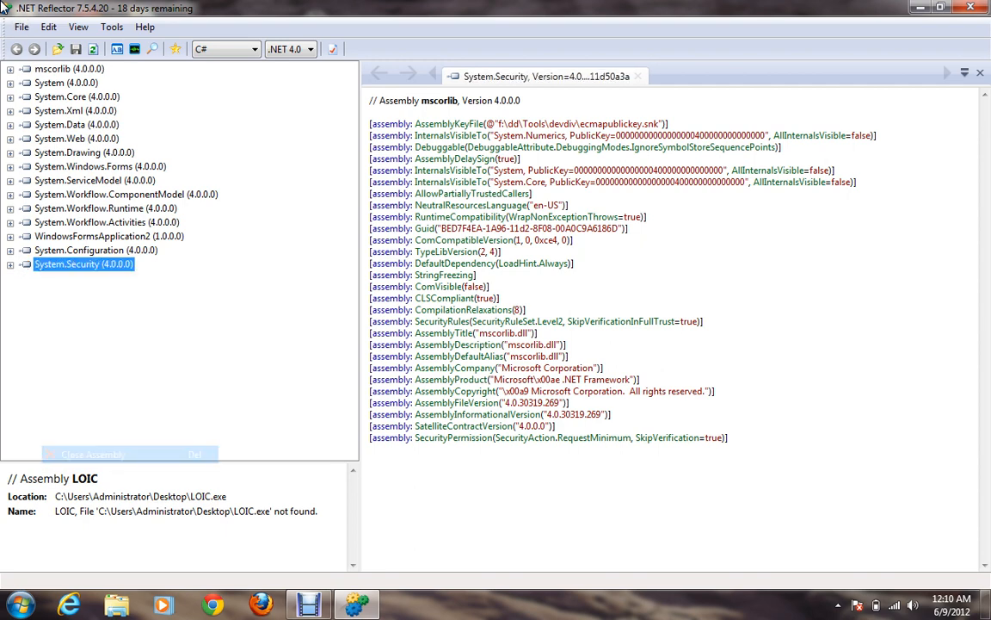
left_click(21, 27)
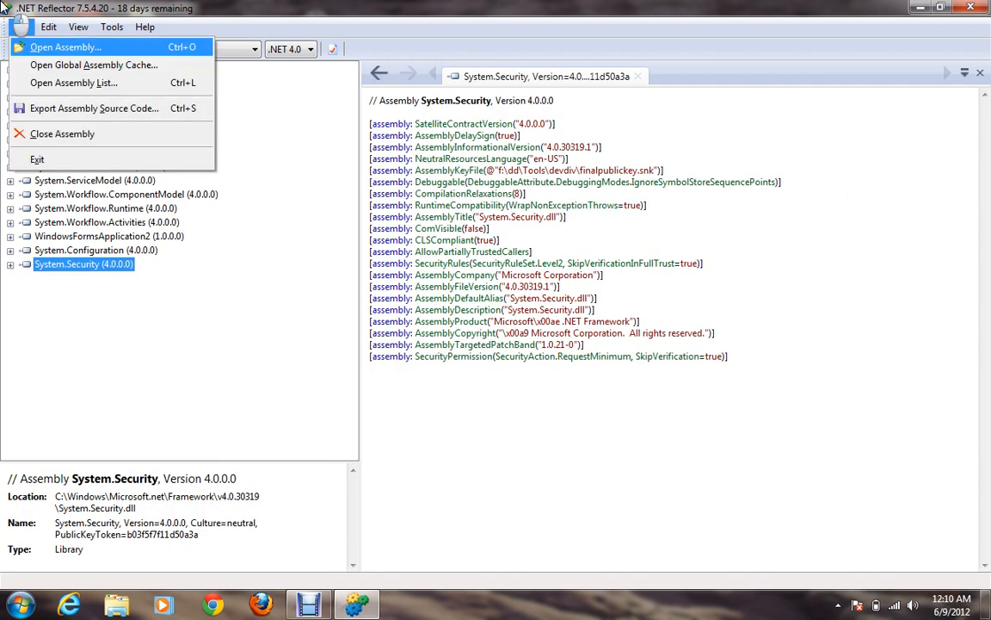
left_click(65, 46)
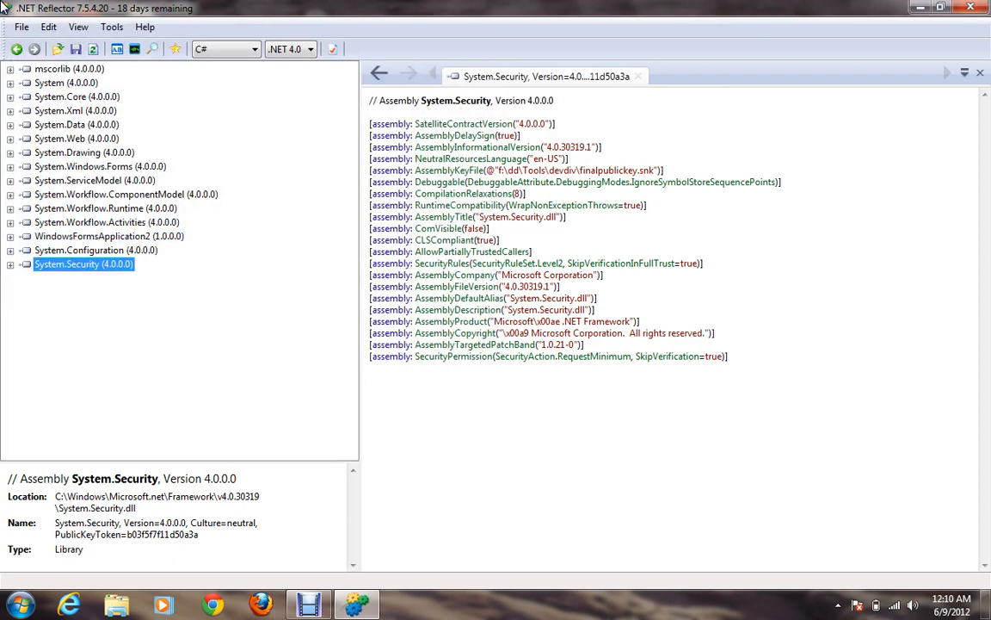
left_click(69, 151)
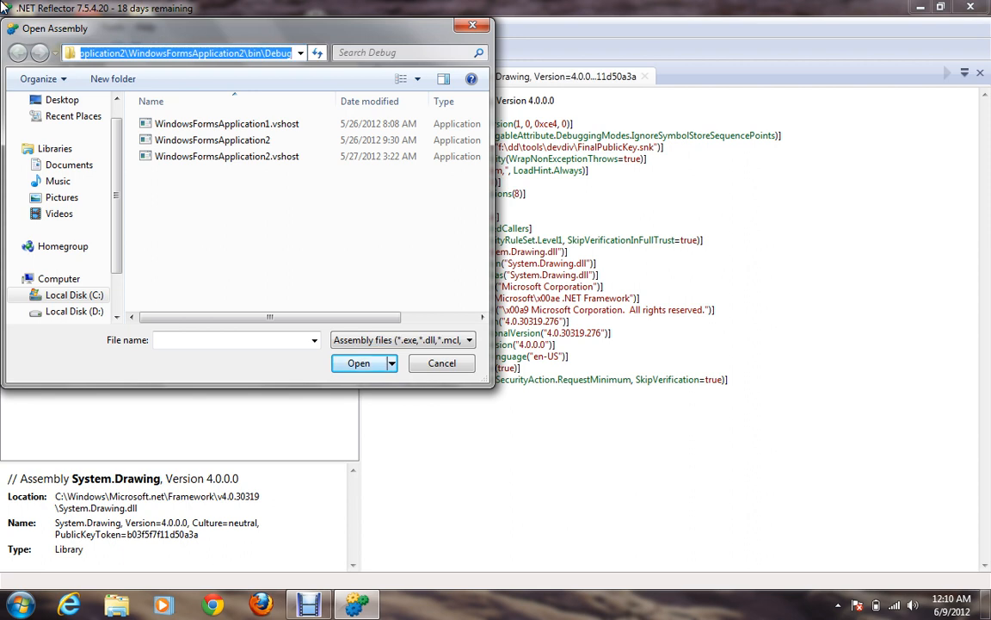
- Load Calculator.exe from Projects\Calculator\bin\Debug so Calculator (1.0.0.0) appears in the list
left_click(19, 52)
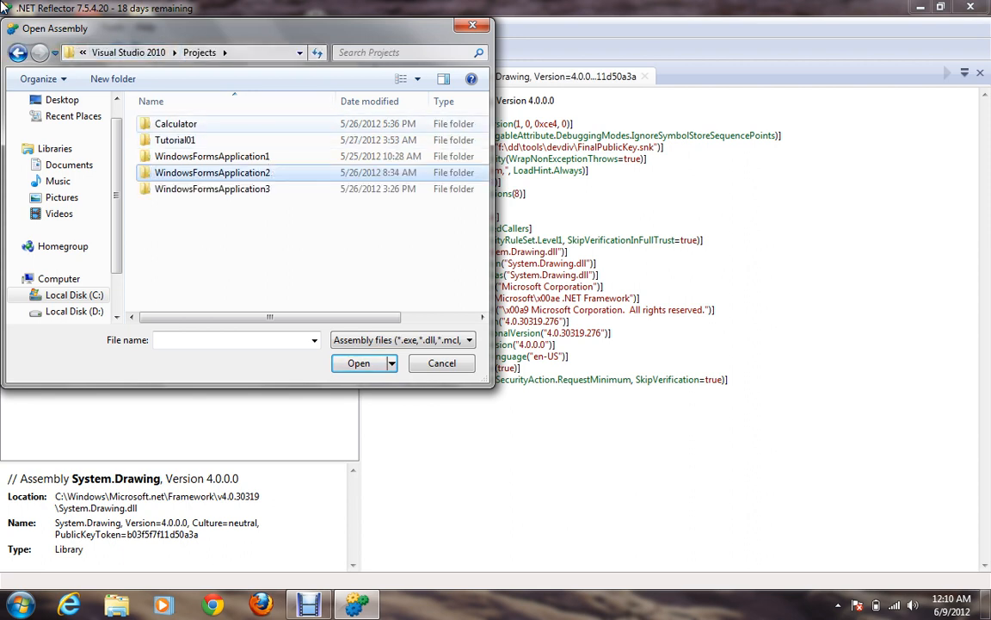
double_click(176, 124)
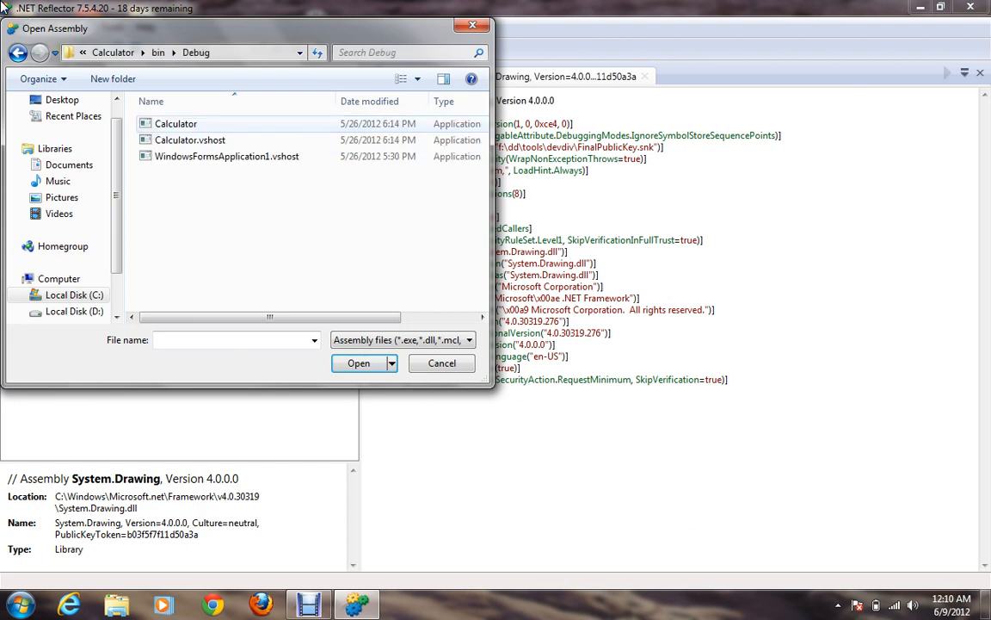
left_click(175, 124)
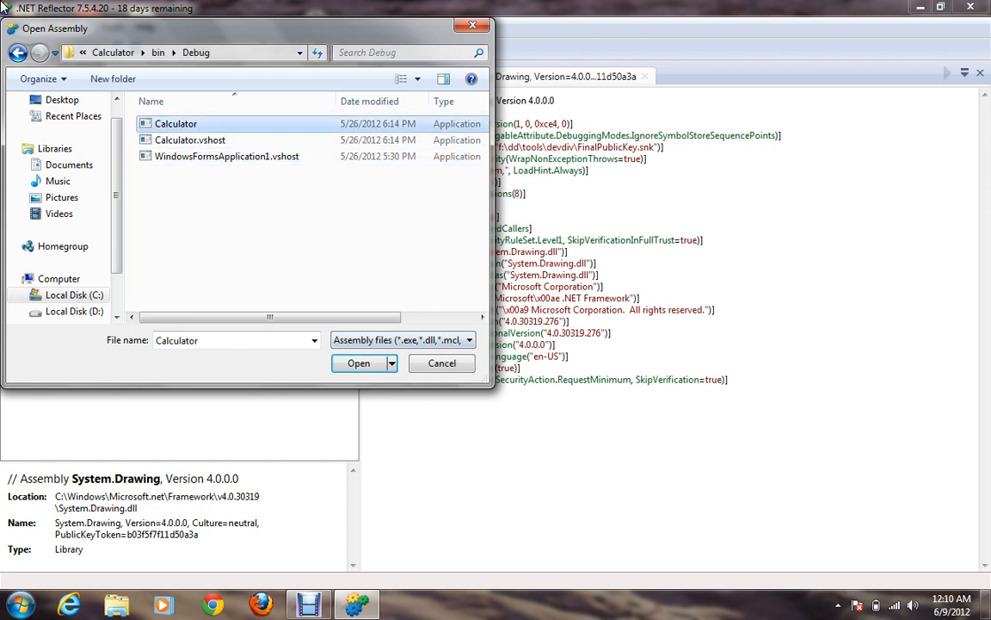
left_click(358, 361)
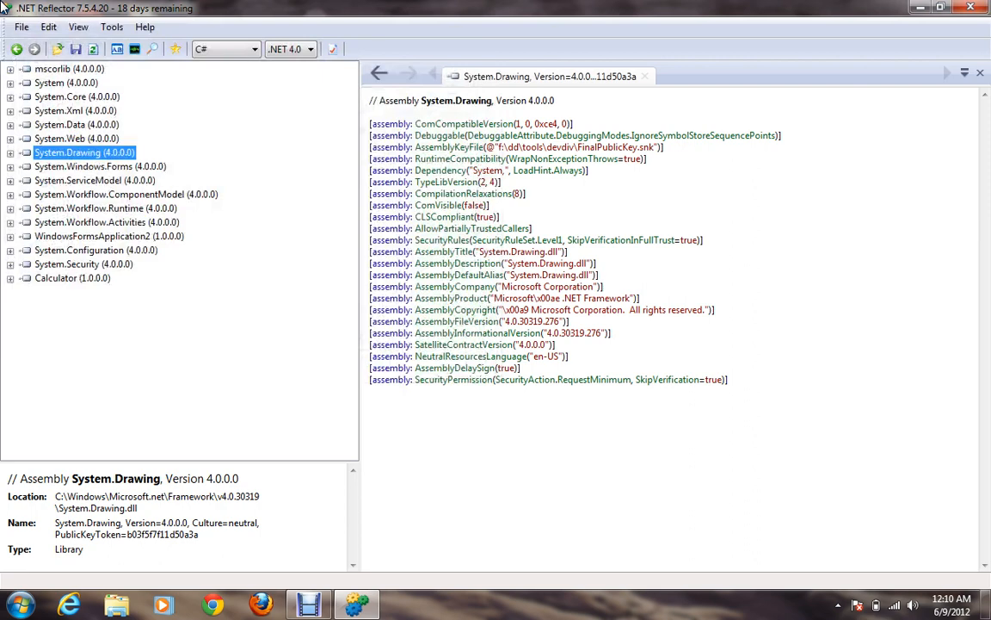
left_click(72, 277)
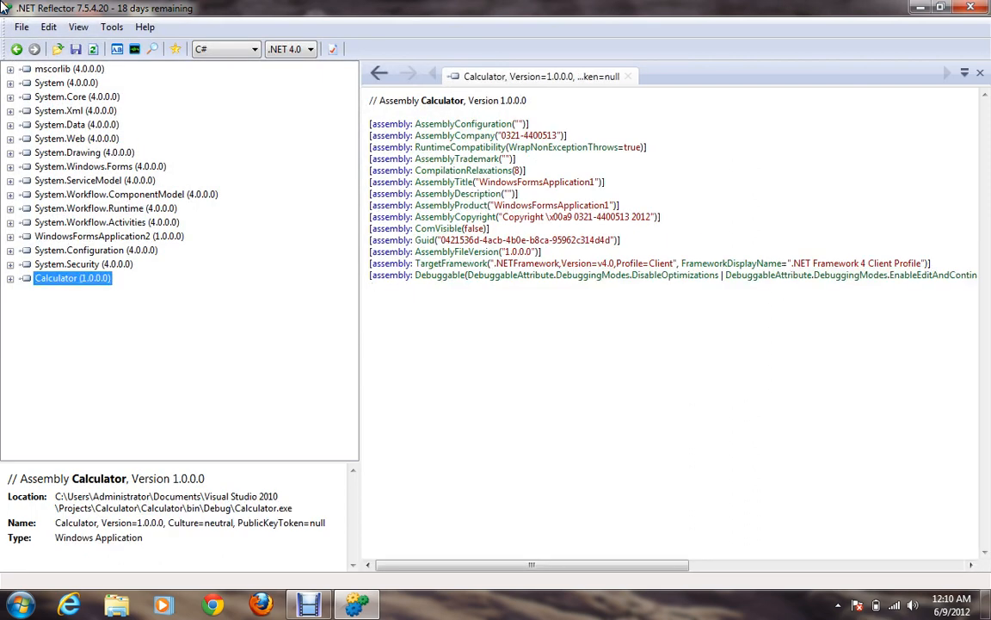
- Collapse the Calculator node to show its assembly attributes, then minimize Reflector to the desktop
left_click(11, 277)
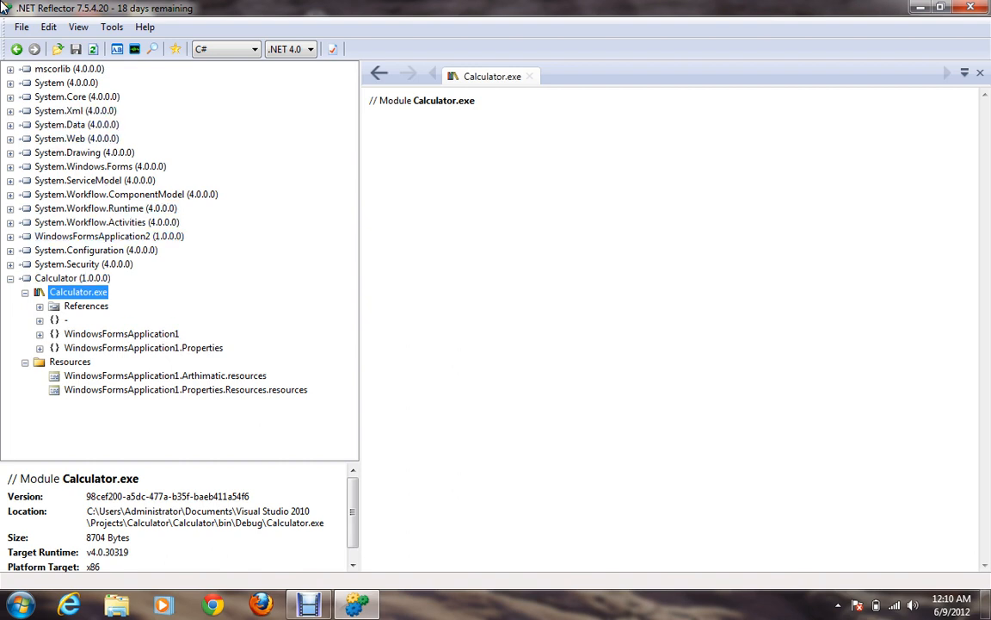
left_click(72, 277)
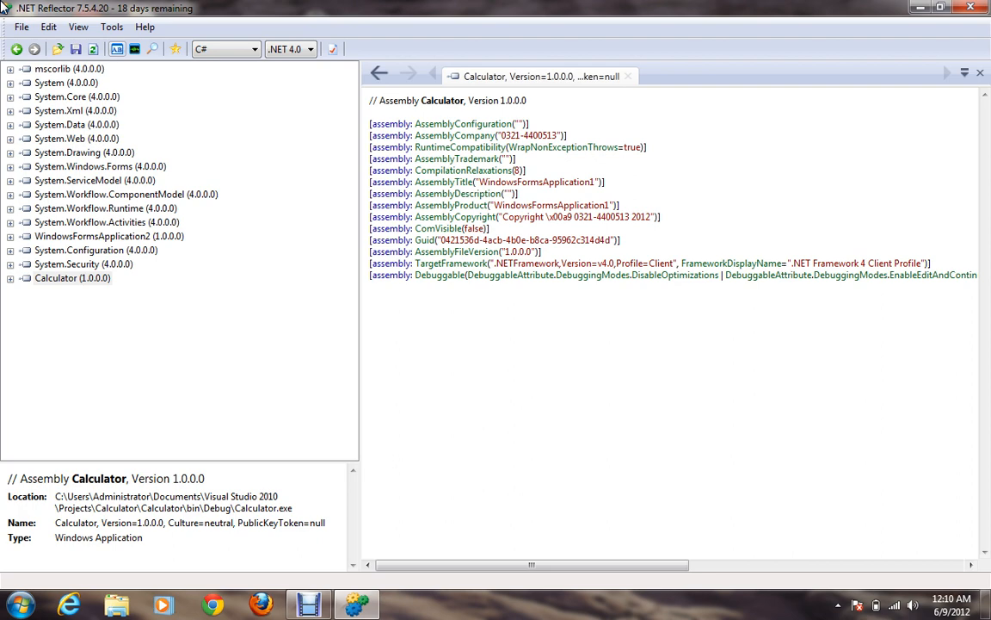
left_click(73, 277)
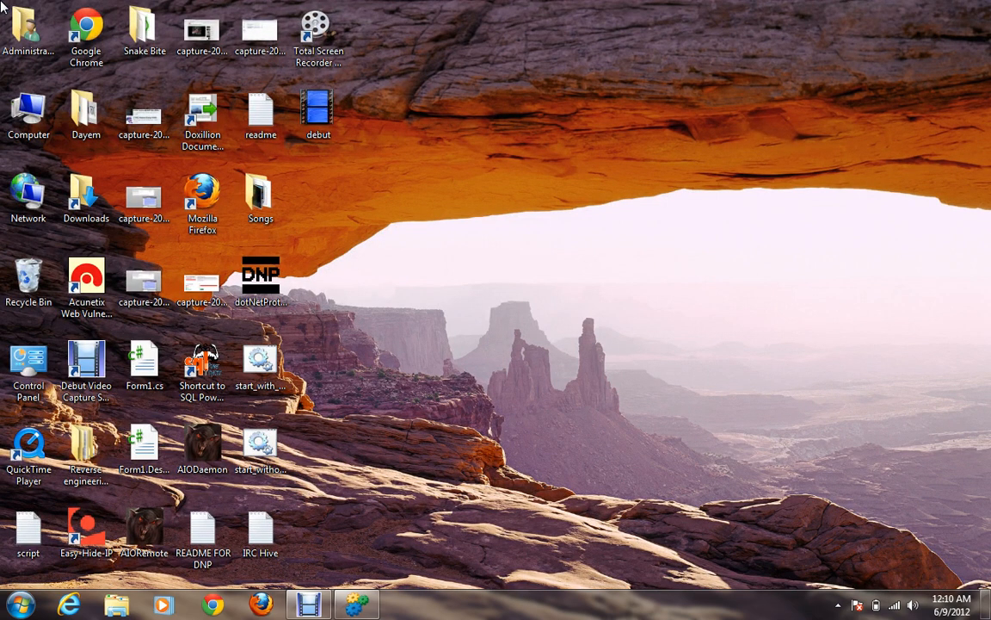
- Start dotNetProtect from the DNP desktop shortcut
left_click(262, 282)
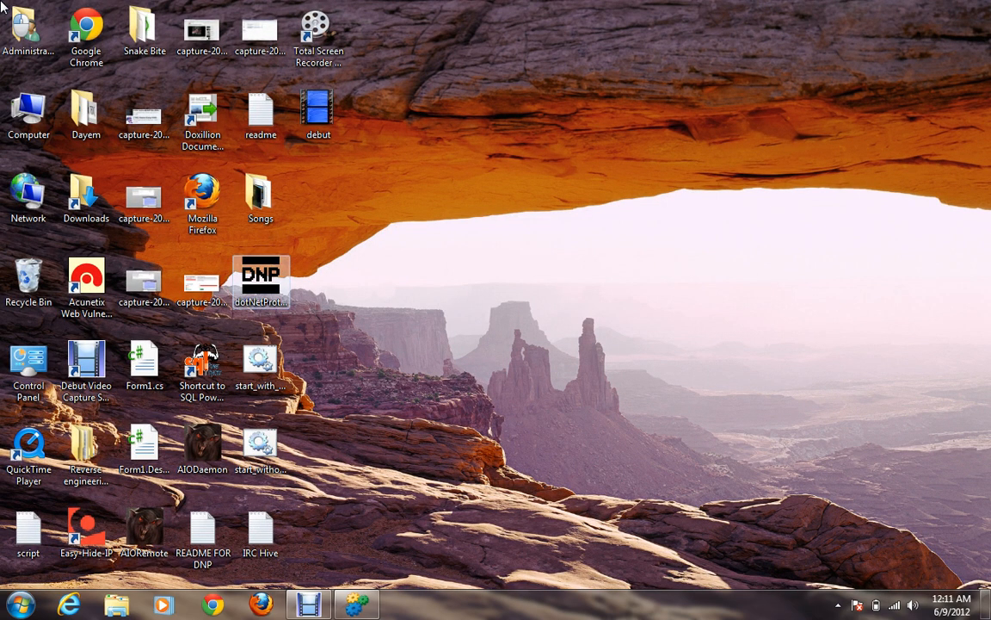
left_click(261, 361)
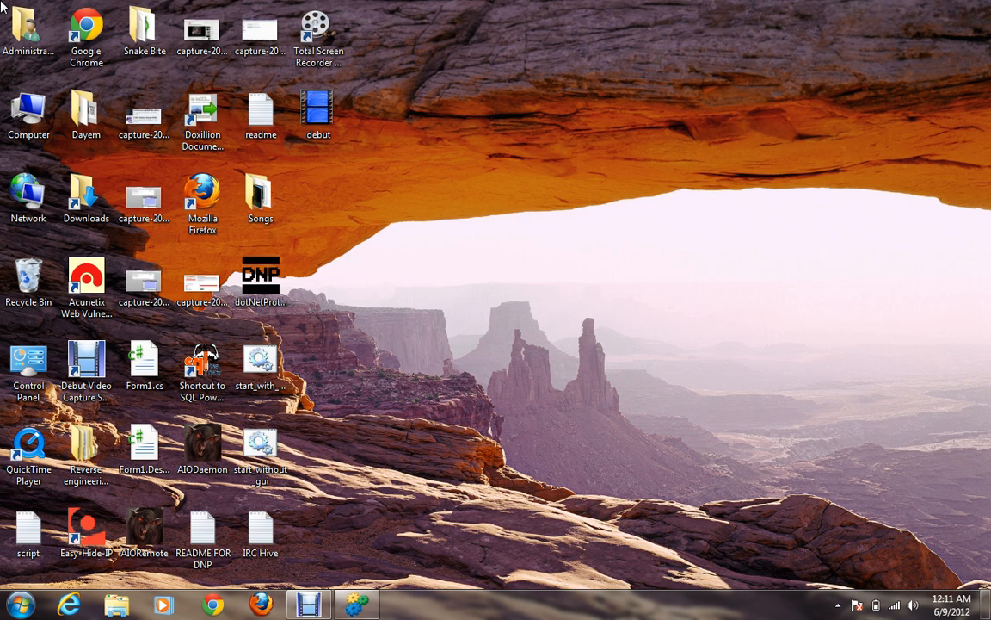
left_click(261, 360)
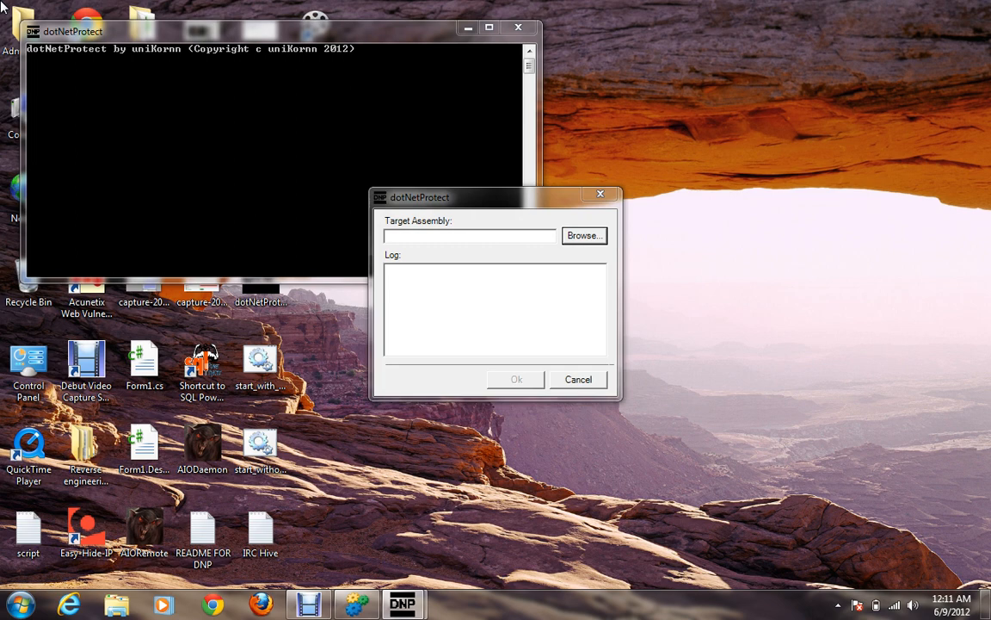
- Select Calculator.exe from the Calculator Debug build as target and run protection until Done
left_click(585, 234)
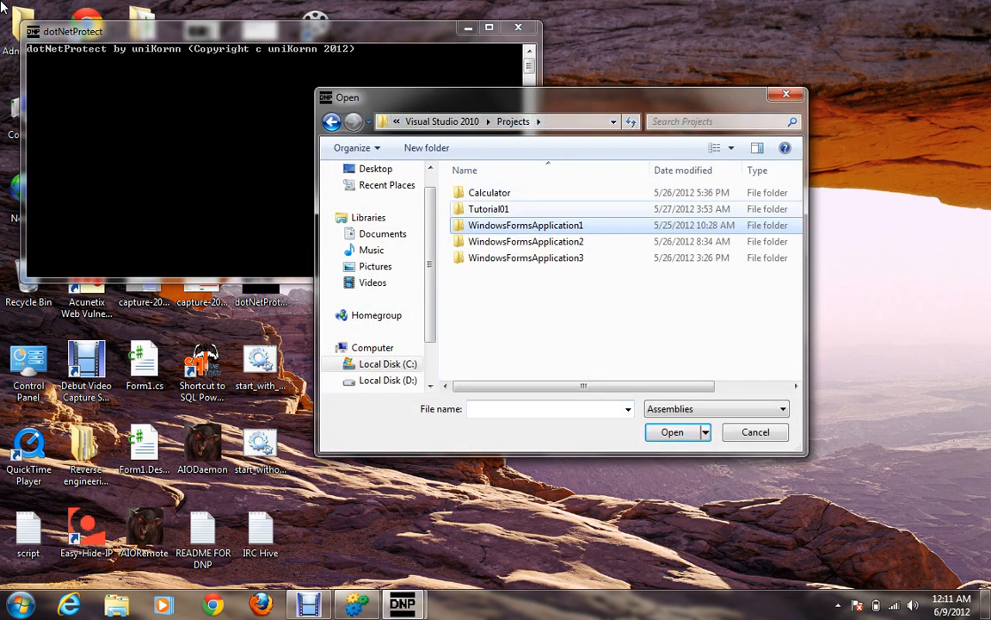
double_click(489, 193)
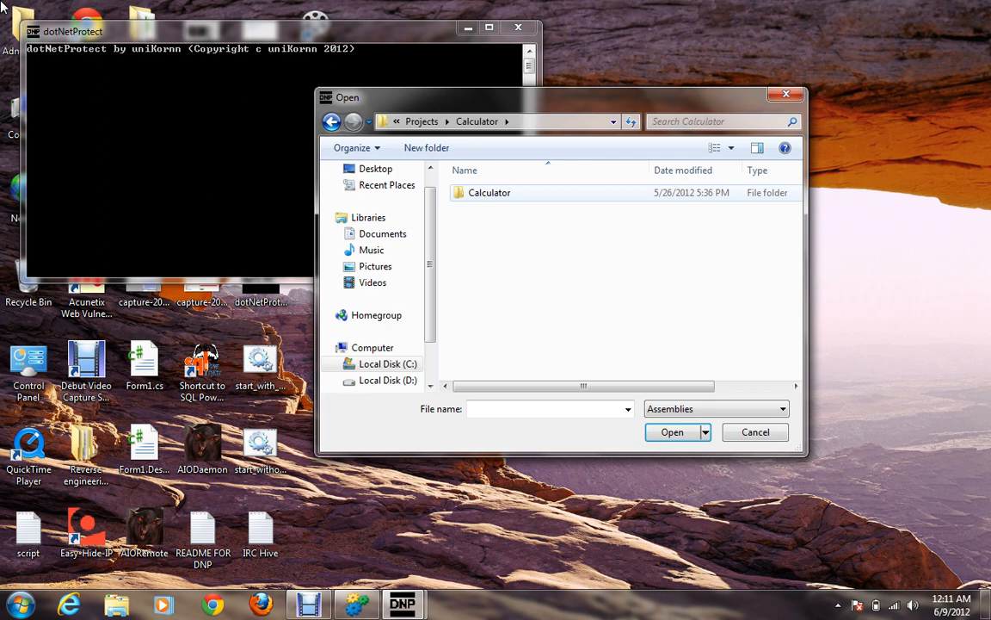
double_click(489, 193)
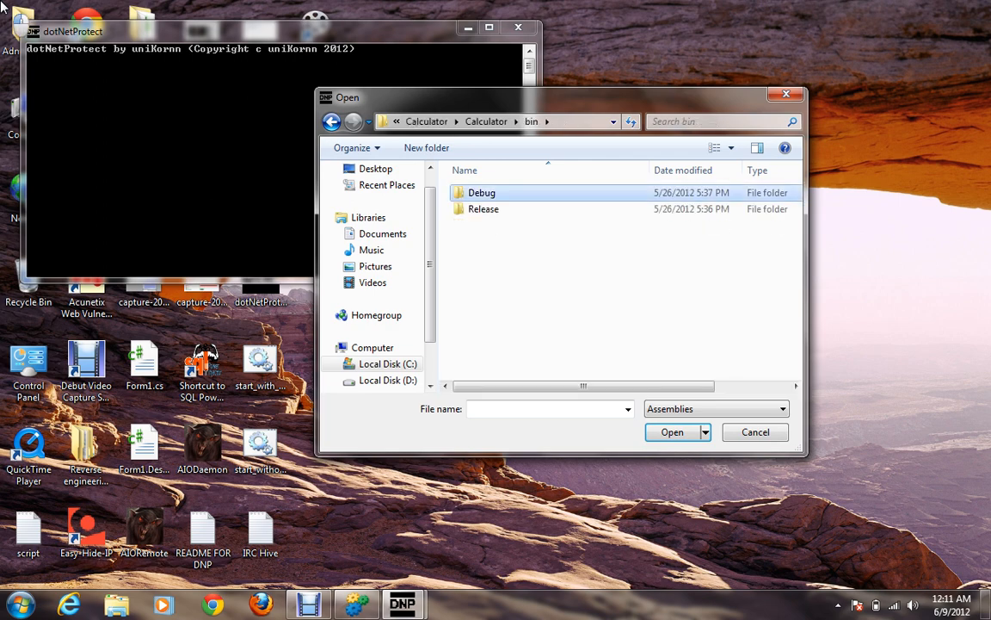
left_click(672, 431)
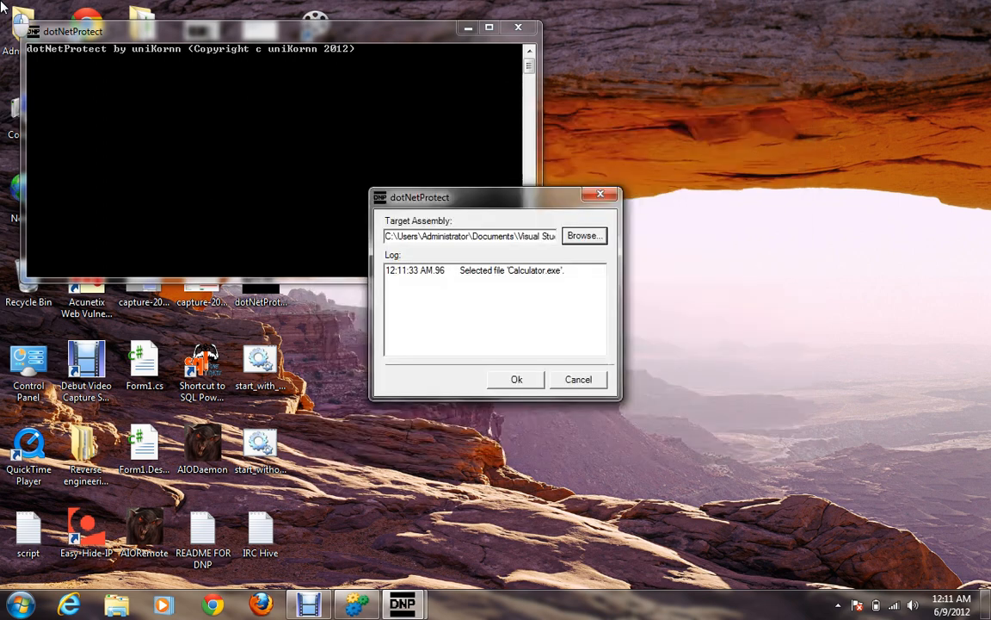
left_click(517, 378)
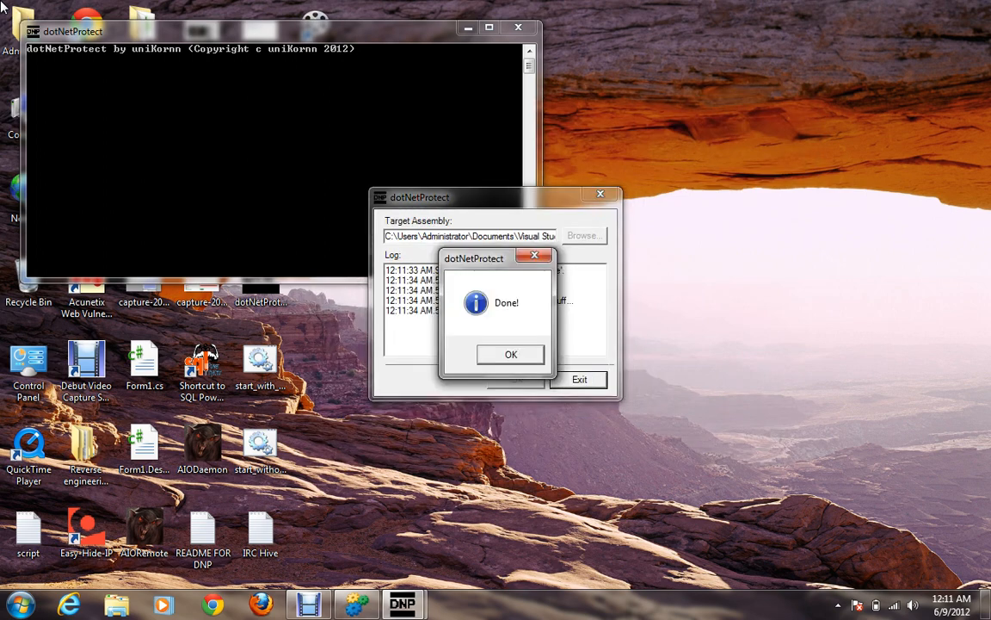
left_click(510, 354)
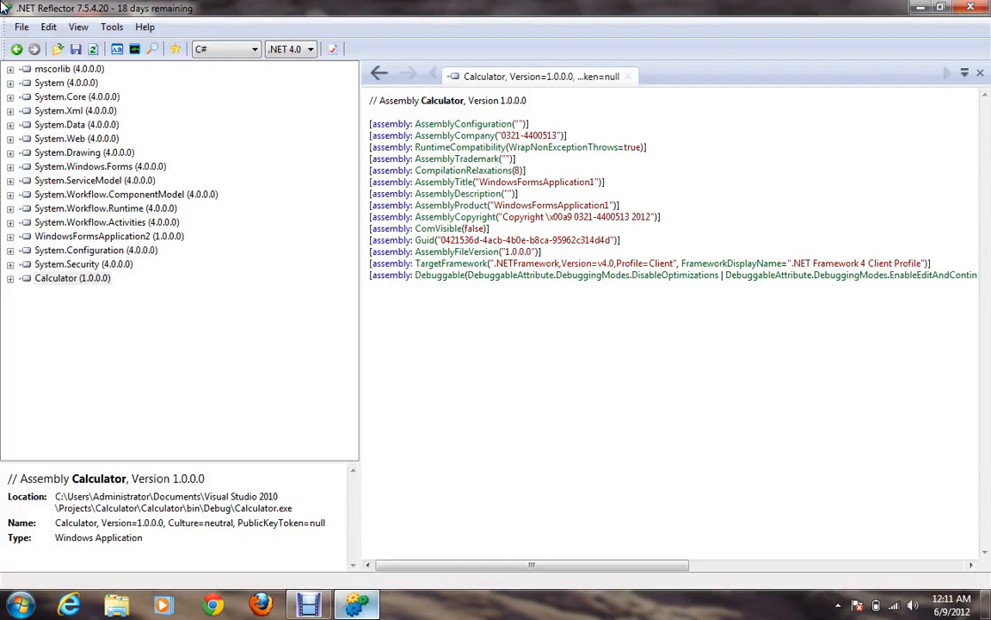
- Close and reopen Calculator.exe, then expand it to reveal the invalid NT header data directories error
right_click(72, 278)
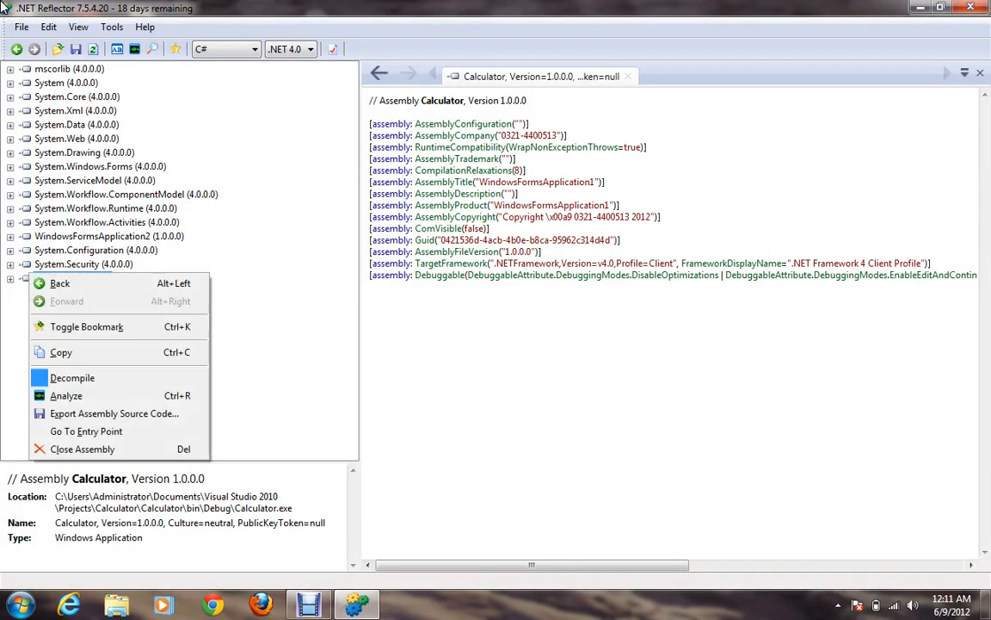
mouse_move(73, 377)
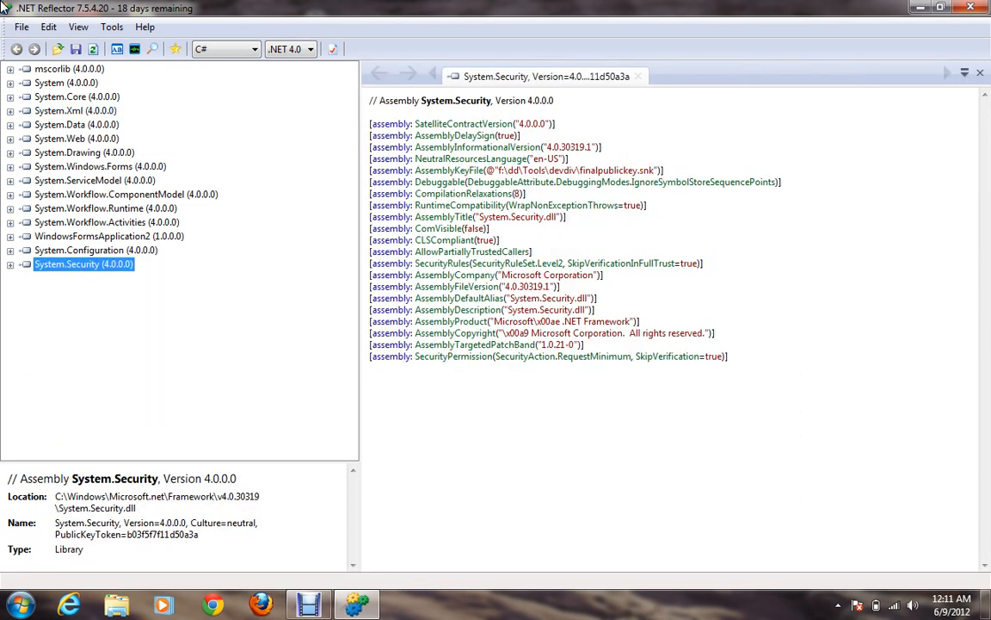
left_click(20, 27)
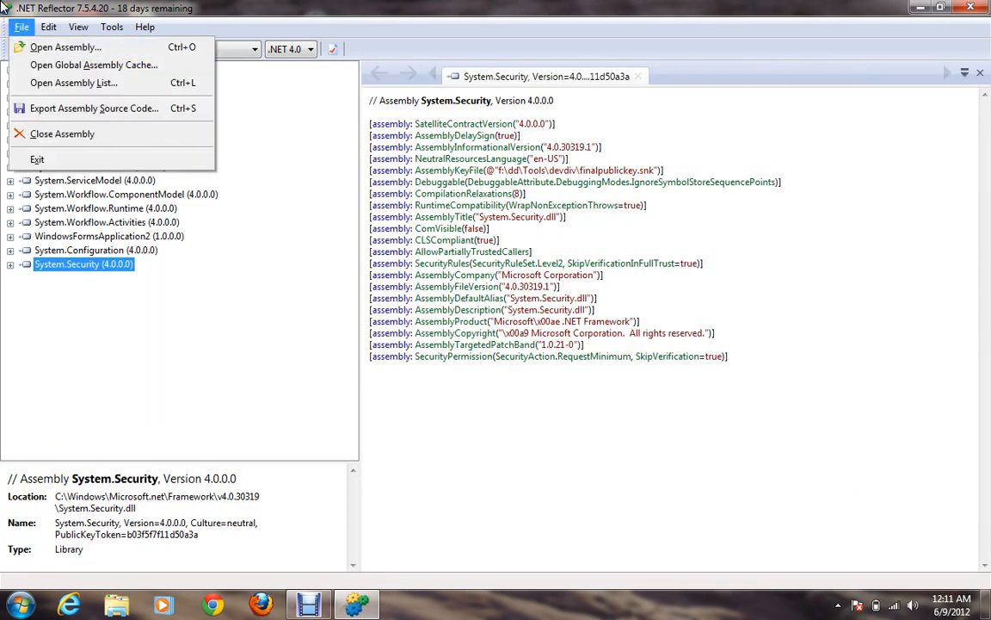
left_click(65, 46)
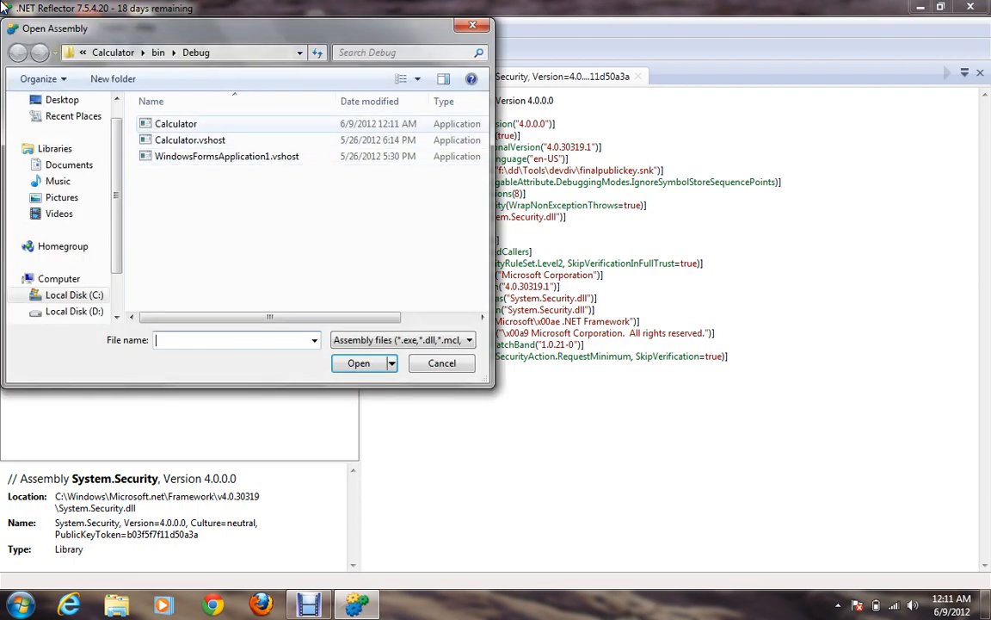
left_click(441, 362)
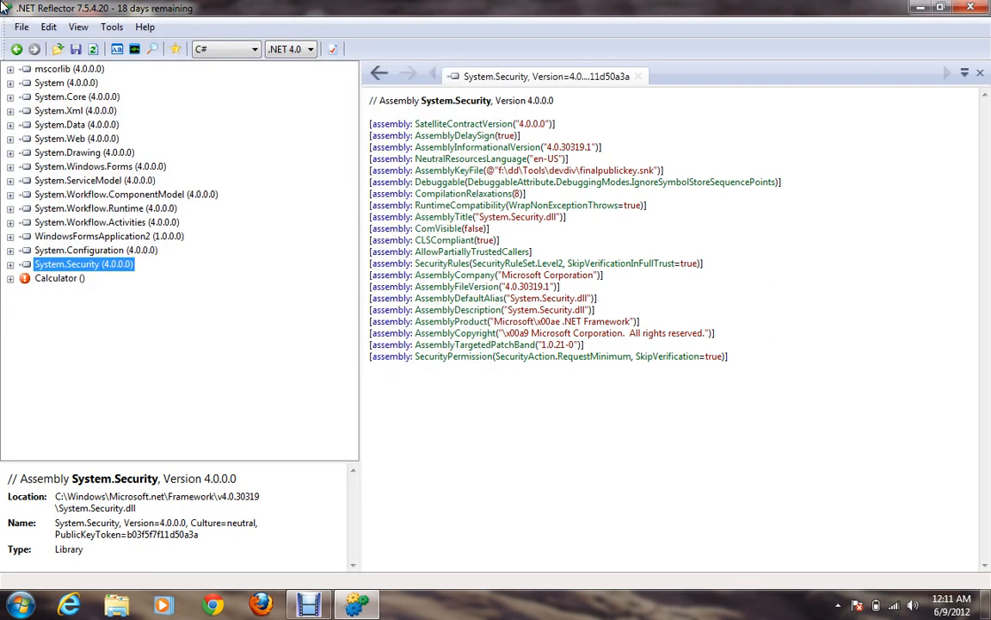
left_click(58, 277)
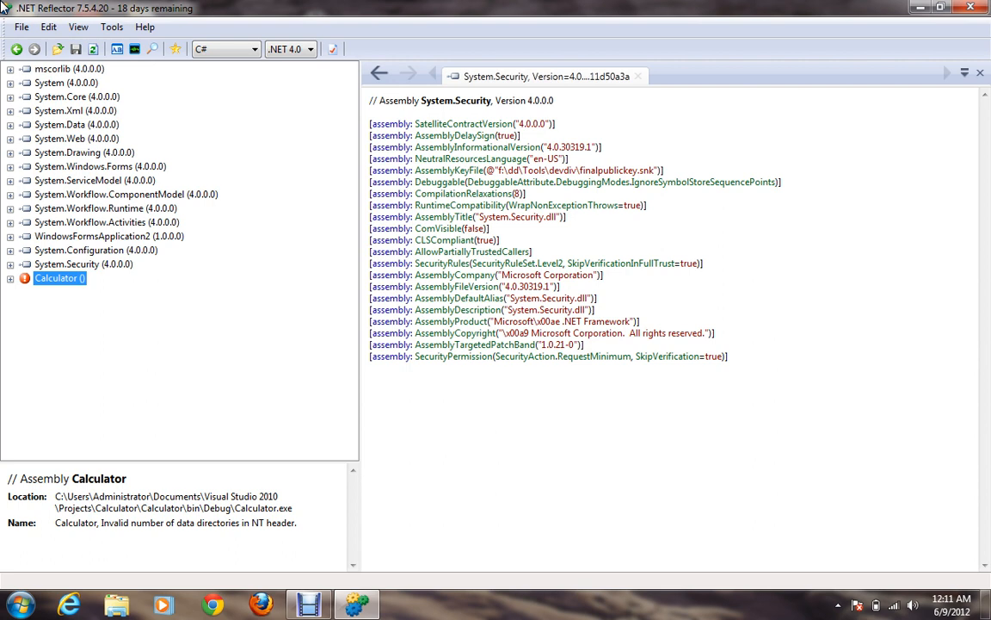
left_click(10, 277)
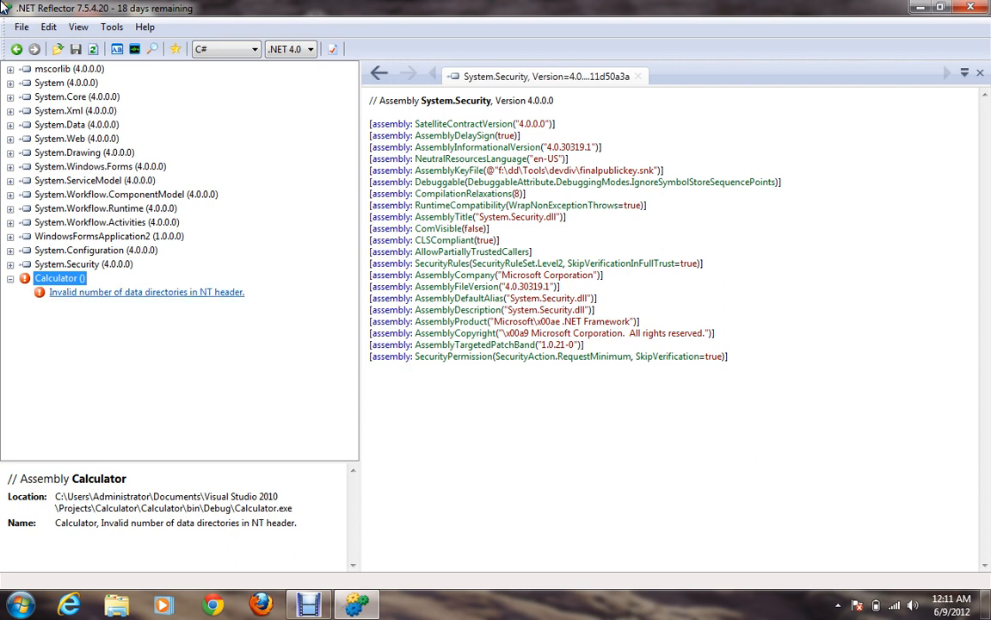